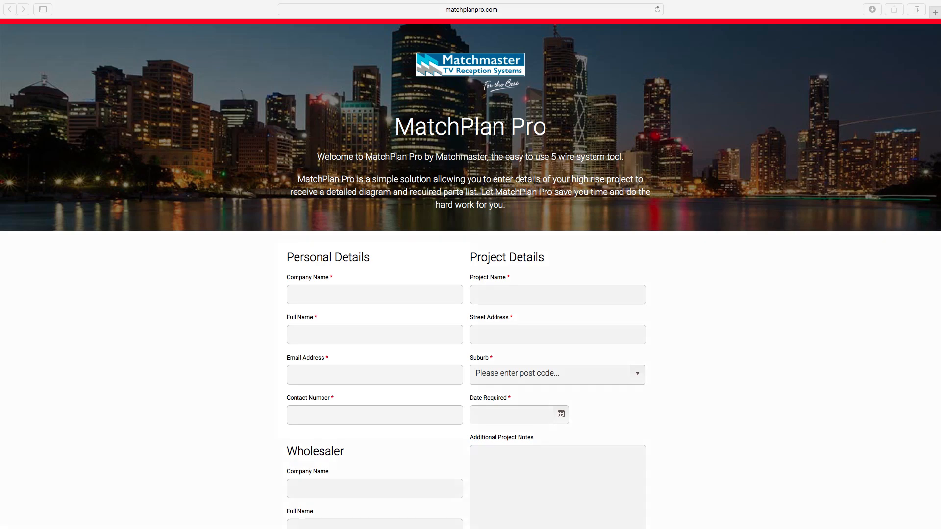
pyautogui.write('XYZ Antenna Installers')
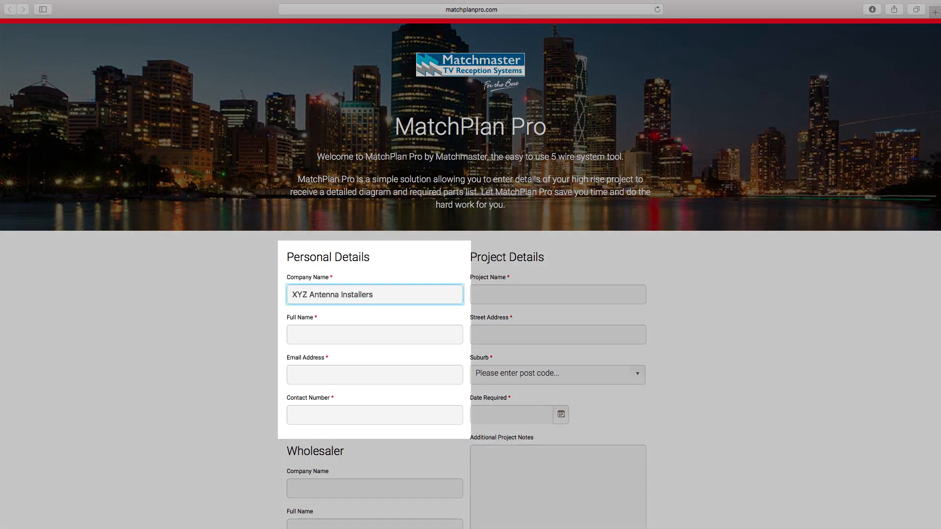
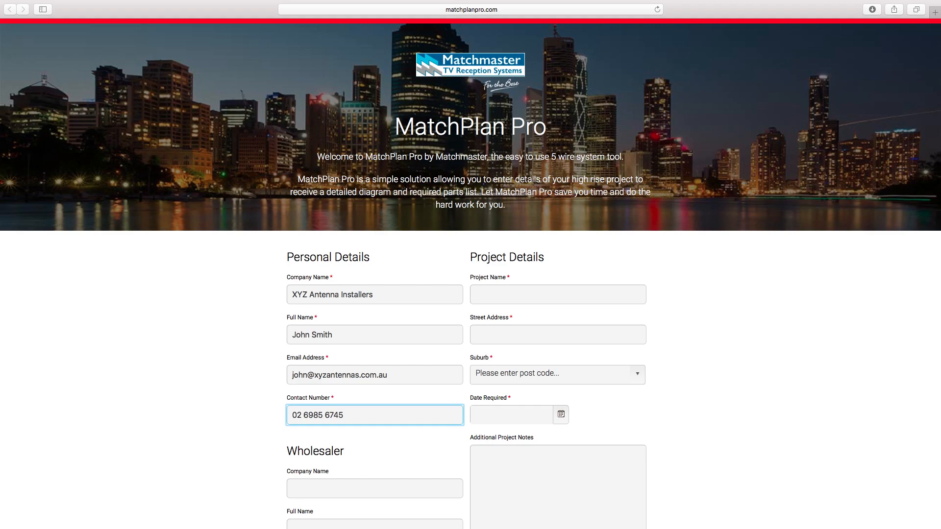
pyautogui.scroll(-3)
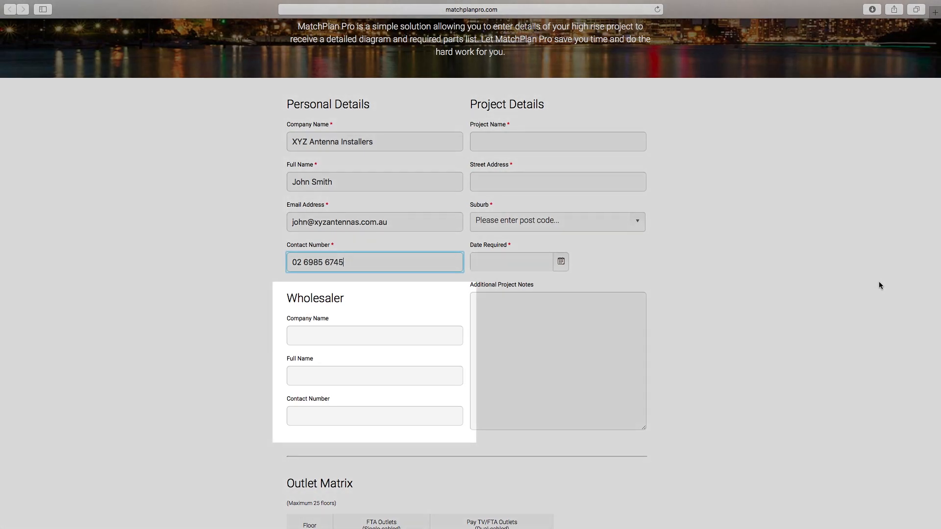
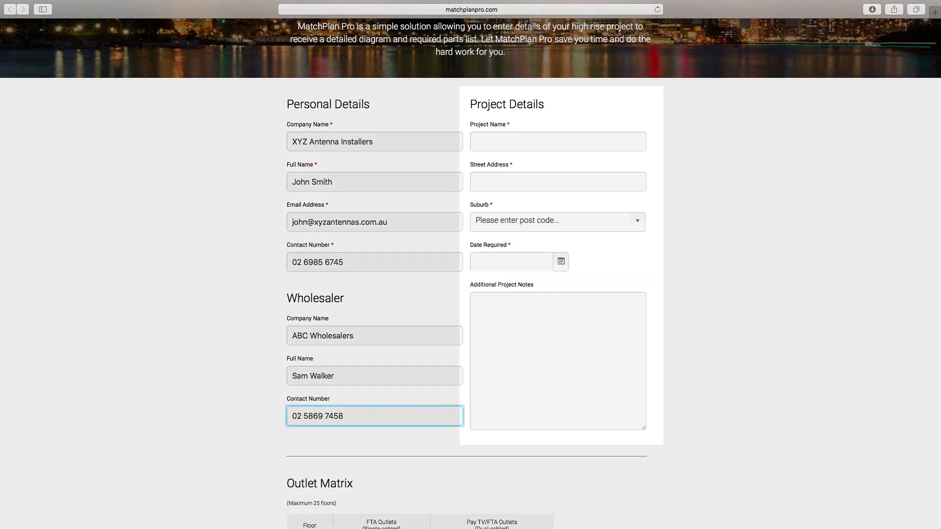
pyautogui.write('WSDA Sky Rise Building')
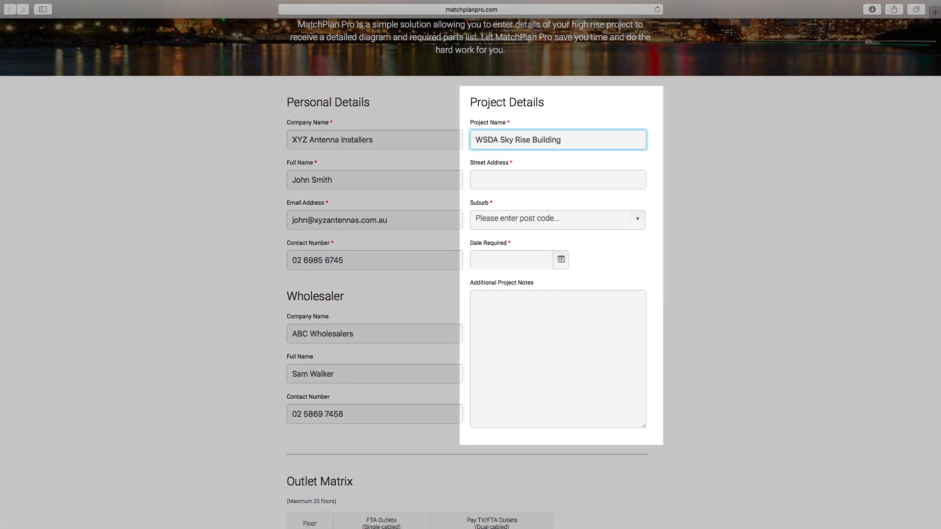
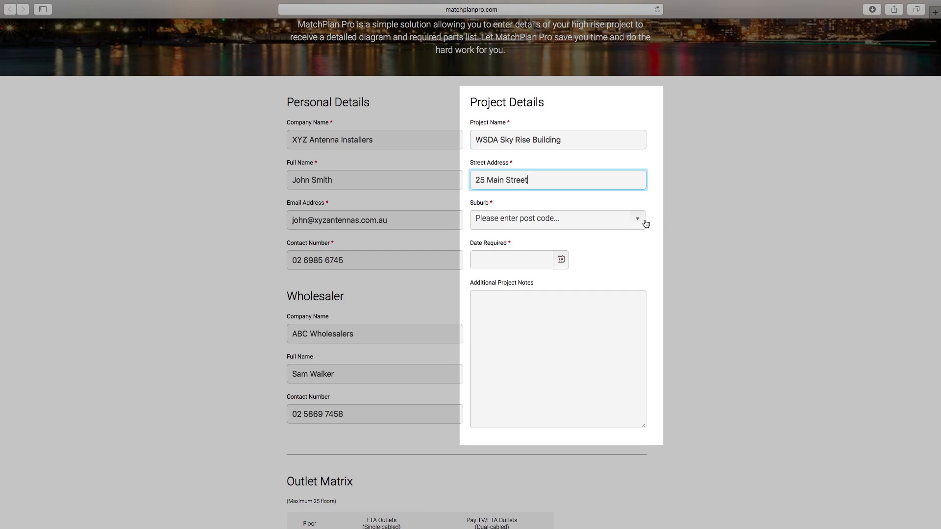
pyautogui.write('Syd')
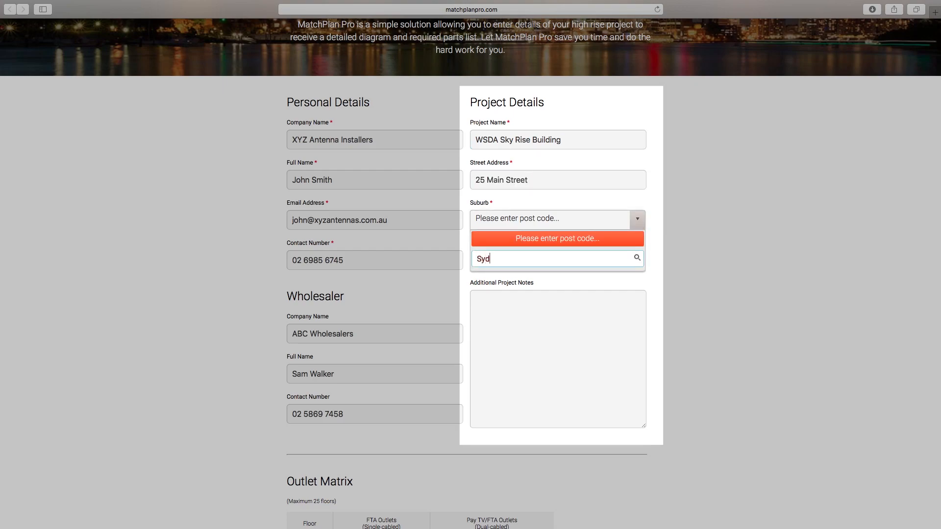
pyautogui.click(557, 238)
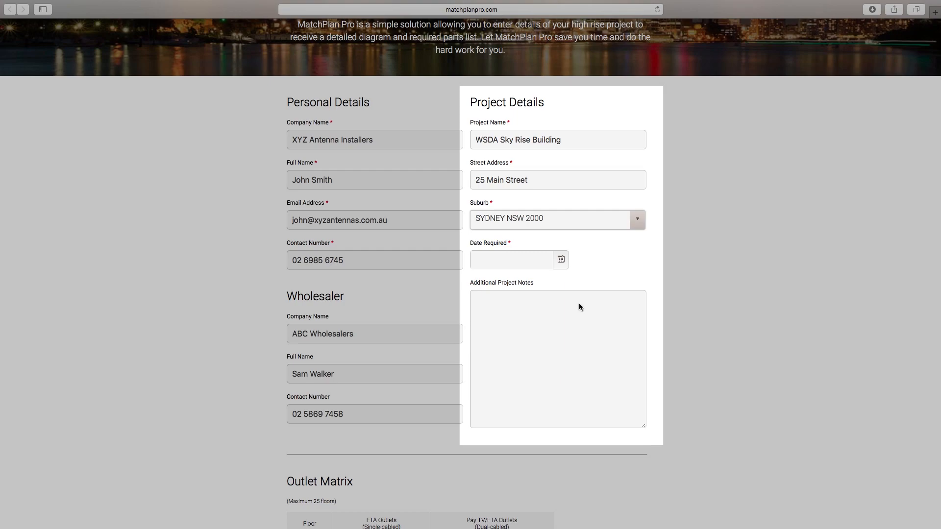
# Step: Set the required date to 31/08/2016
pyautogui.click(560, 259)
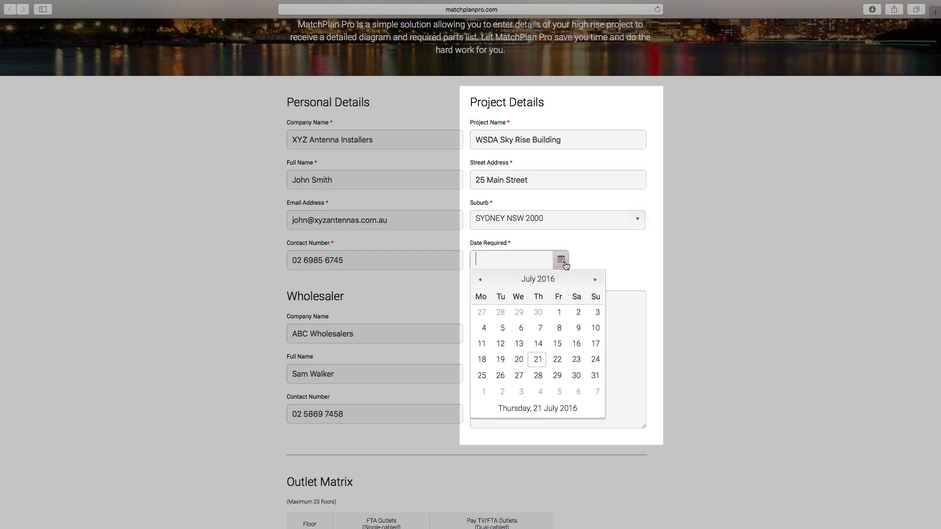
pyautogui.write('31/08/2016')
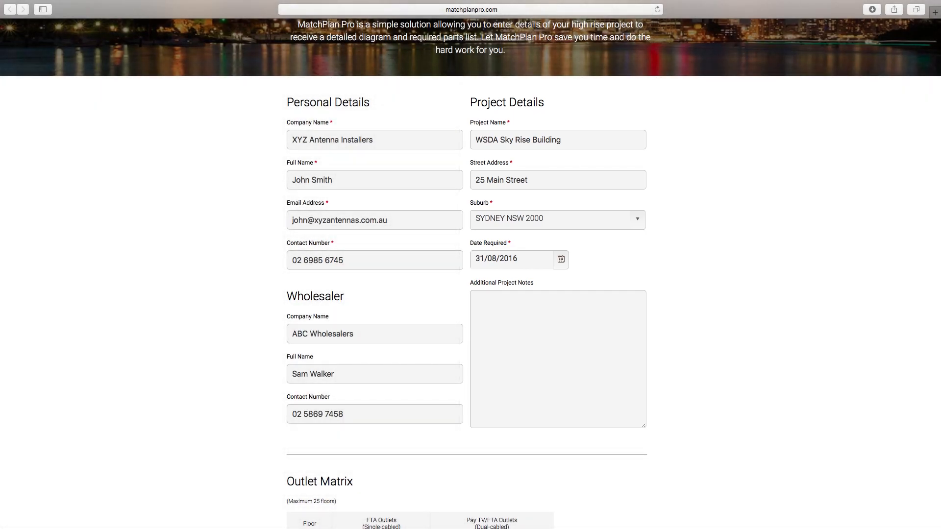
# Step: Scroll down to the Outlet Matrix section showing floors 1 and G
pyautogui.scroll(-3)
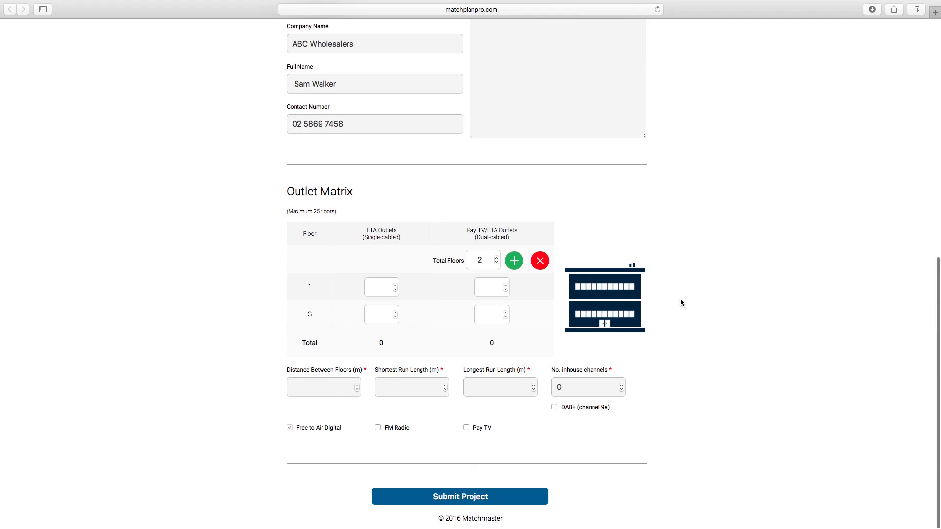
# Step: Enter outlet counts starting at floor 7, giving the other floors 4 FTA outlets
pyautogui.click(513, 261)
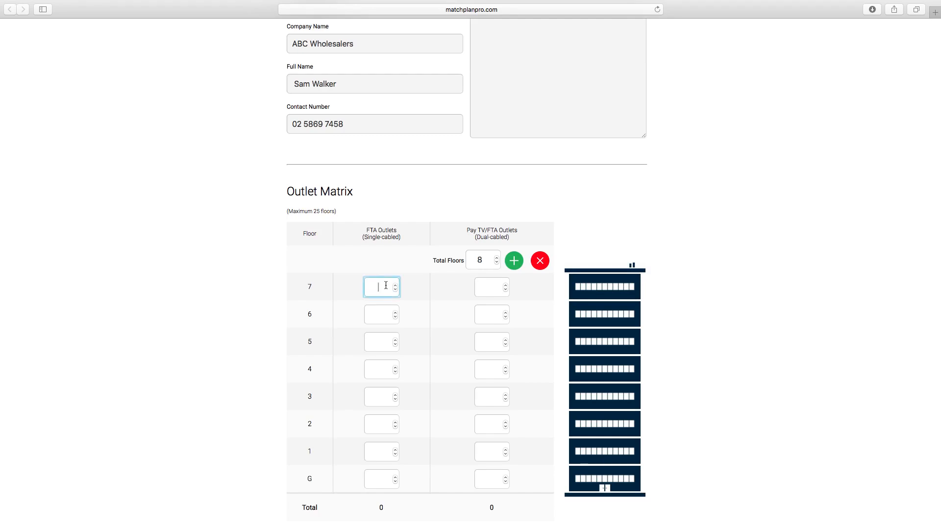
pyautogui.moveTo(809, 262)
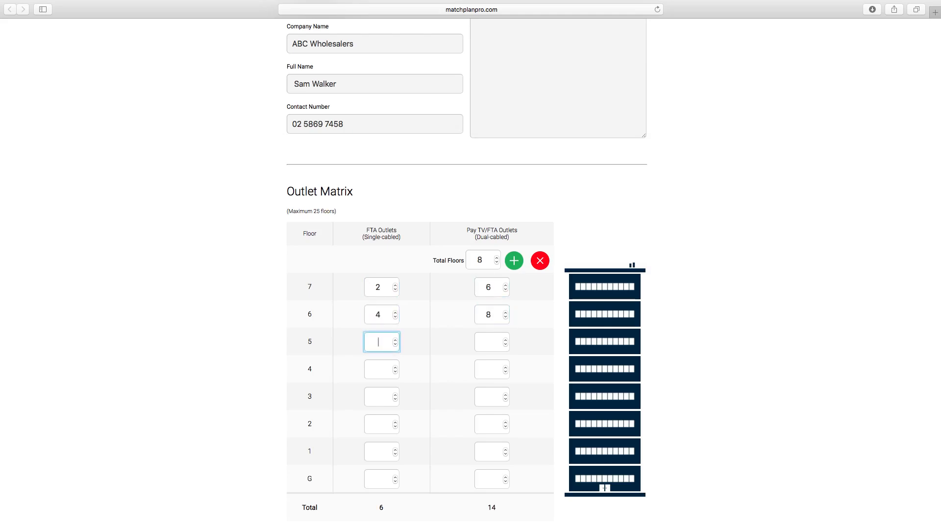
pyautogui.write('4')
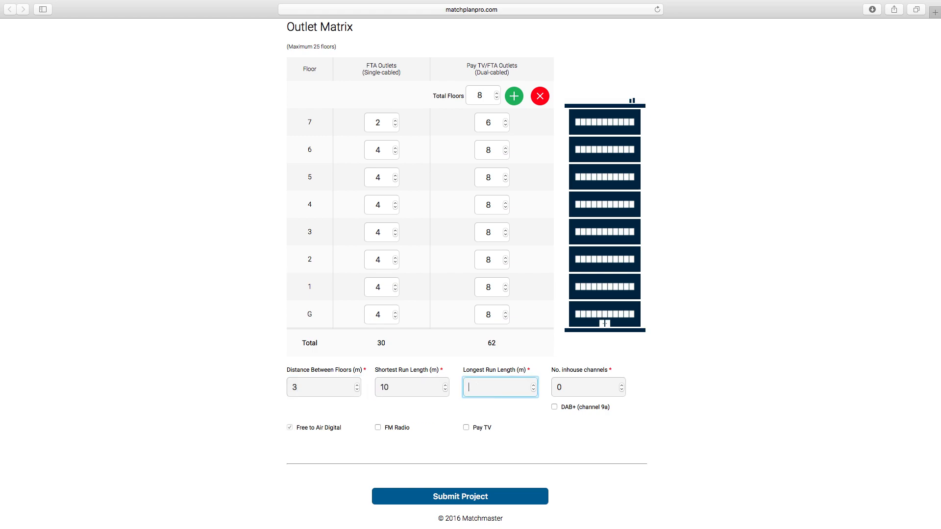
# Step: Set the longest run to 40 m, include Pay TV, and submit the project
pyautogui.write('40')
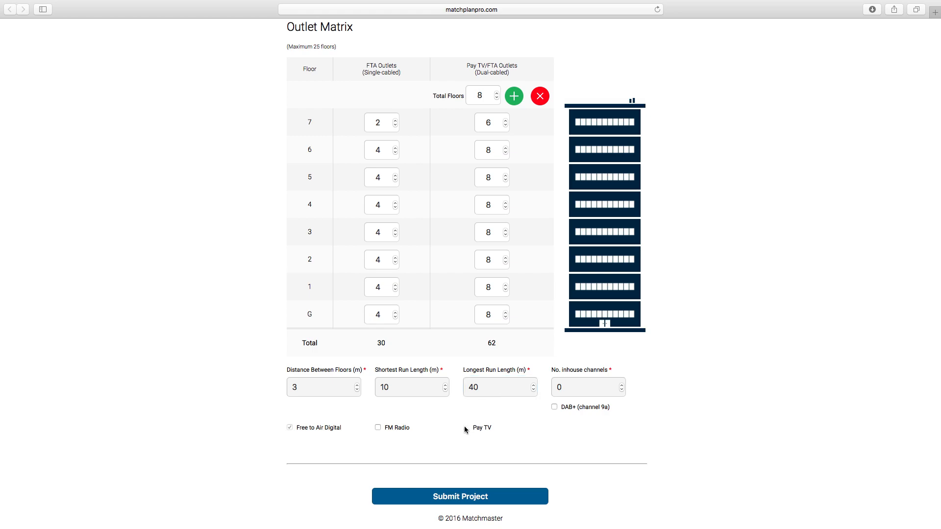
pyautogui.click(465, 427)
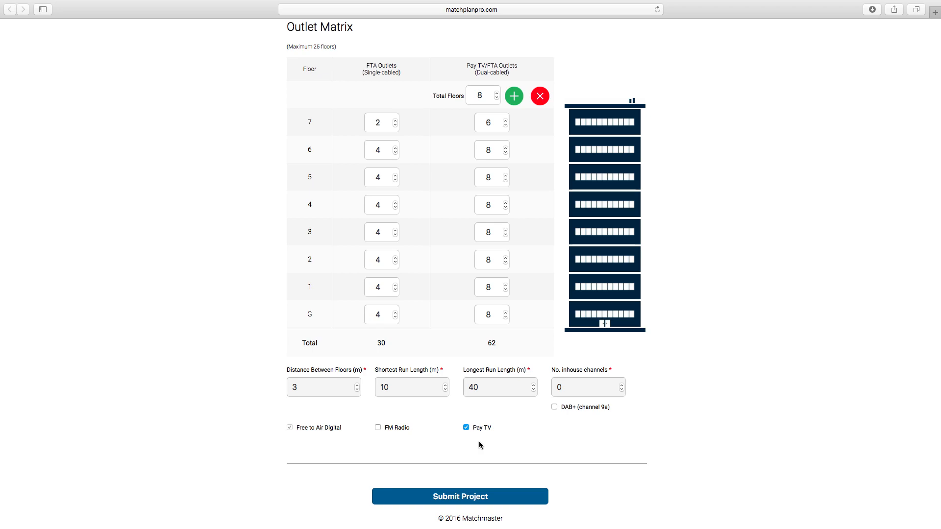
pyautogui.moveTo(467, 496)
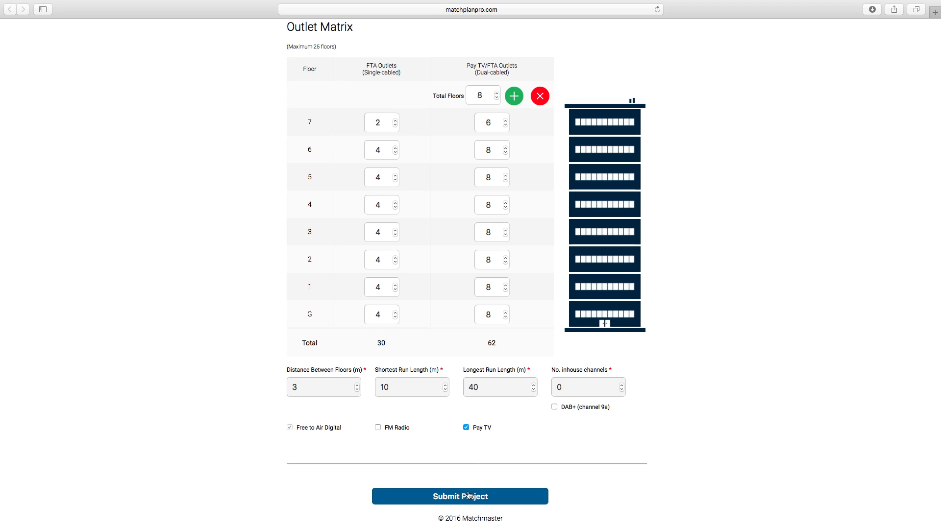
pyautogui.click(459, 496)
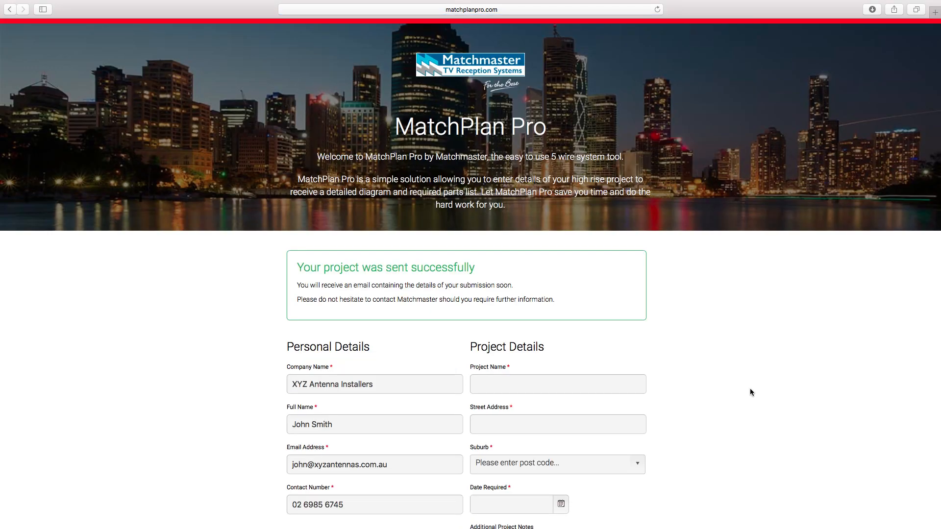